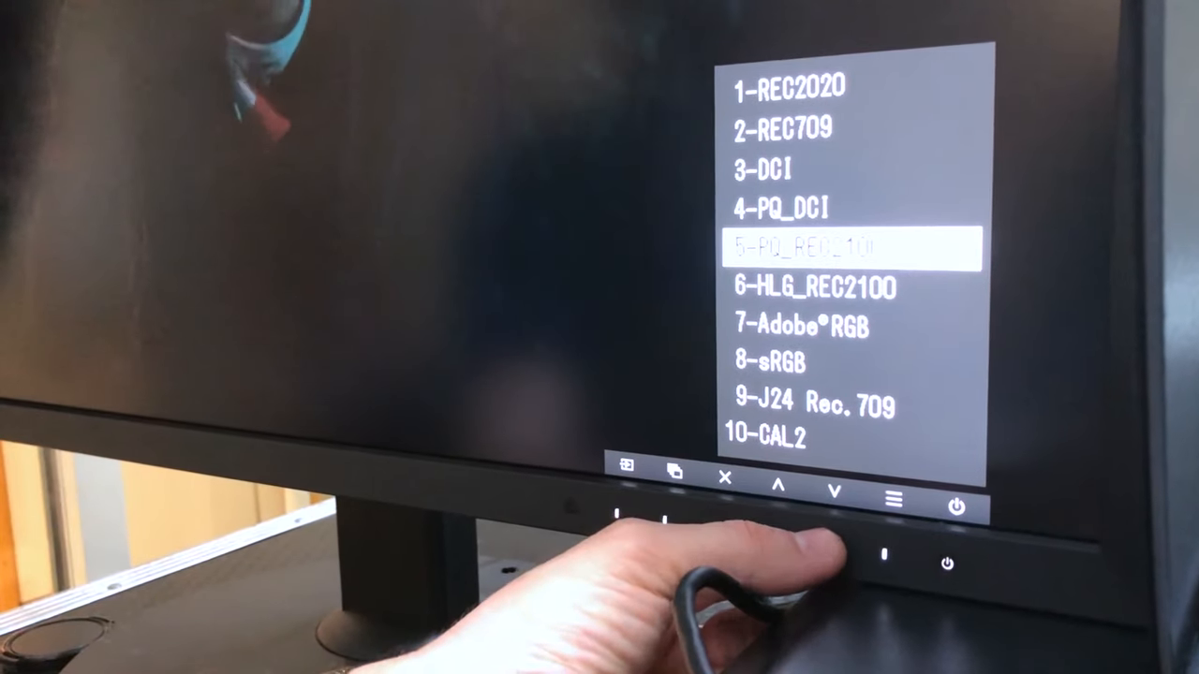
pyautogui.click(833, 491)
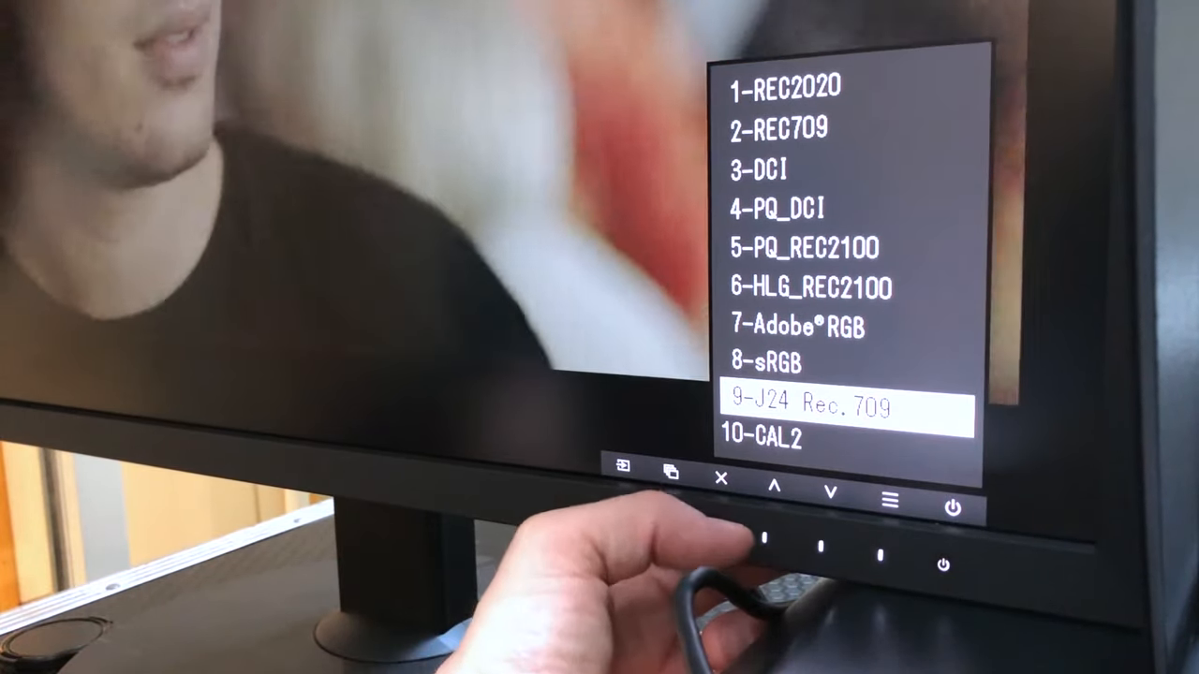
pyautogui.click(775, 492)
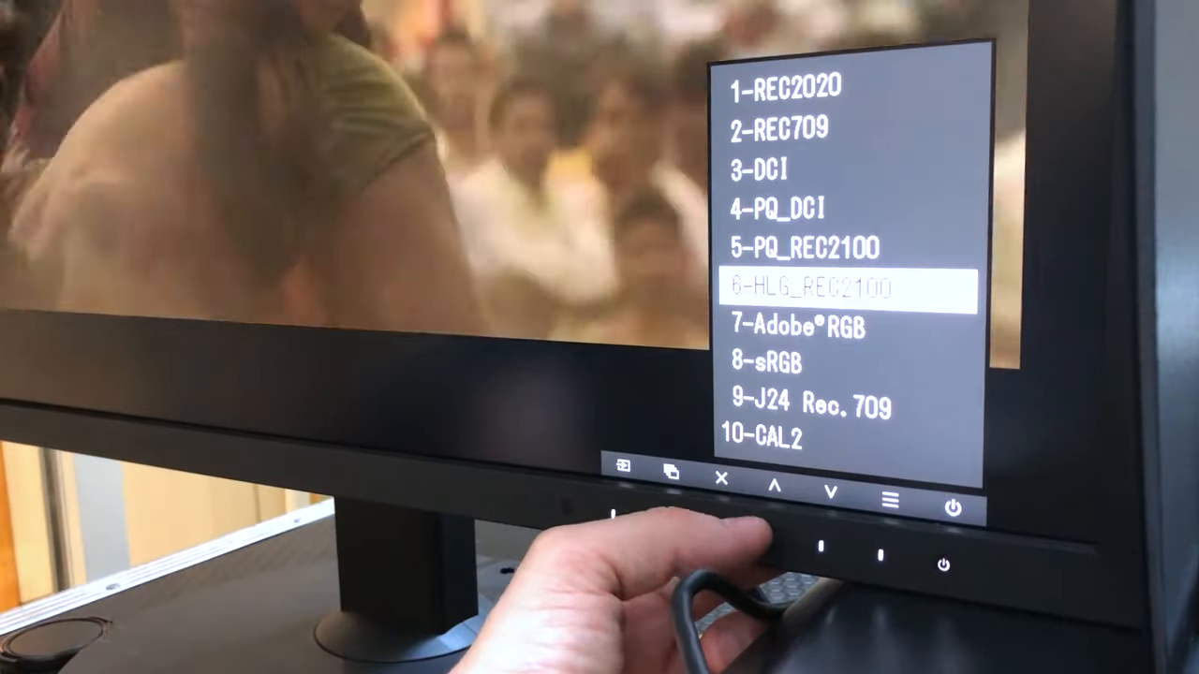
pyautogui.click(775, 487)
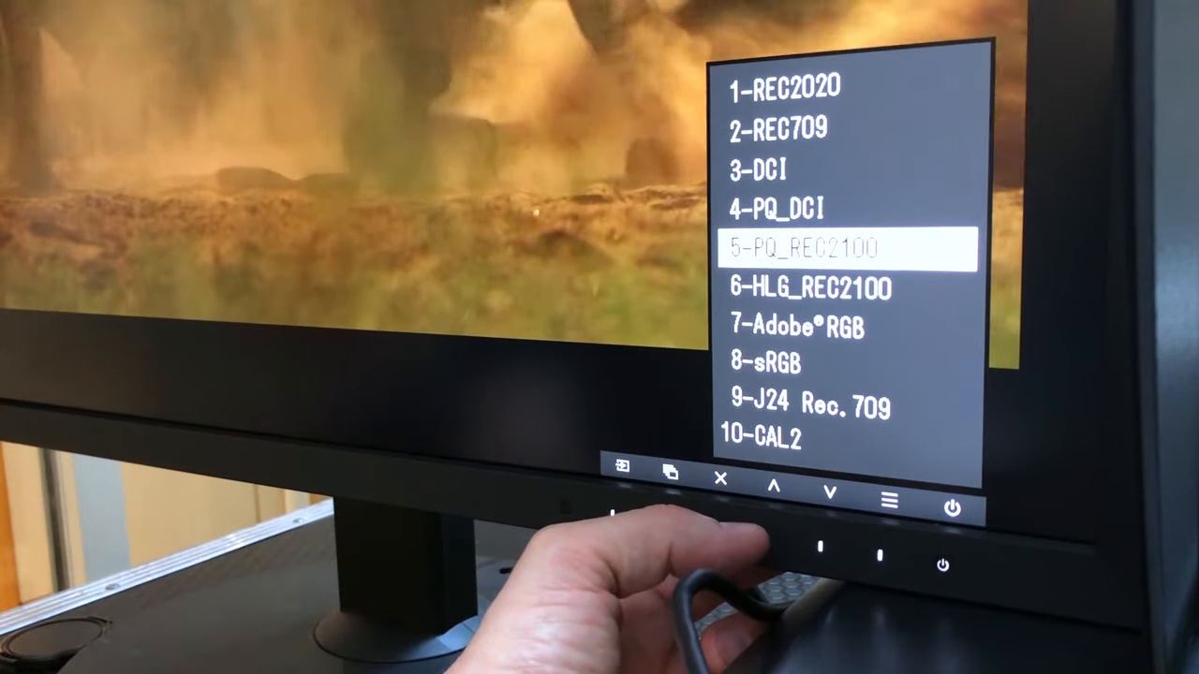